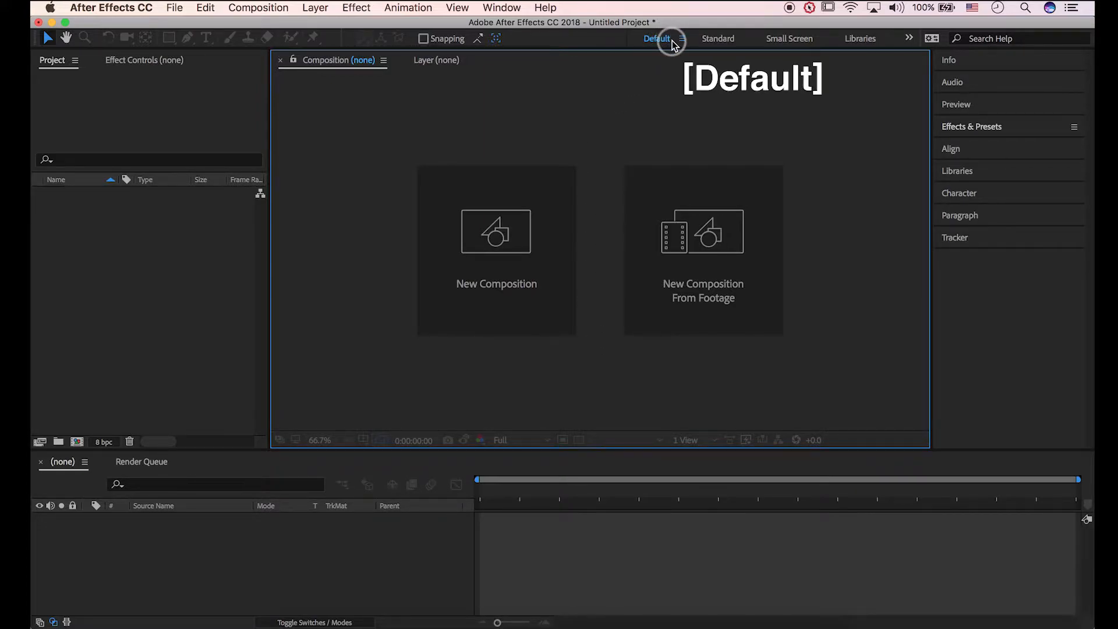
Reset to the Default workspace and create Comp 1 at 1920×1080, 20 seconds.
click(655, 38)
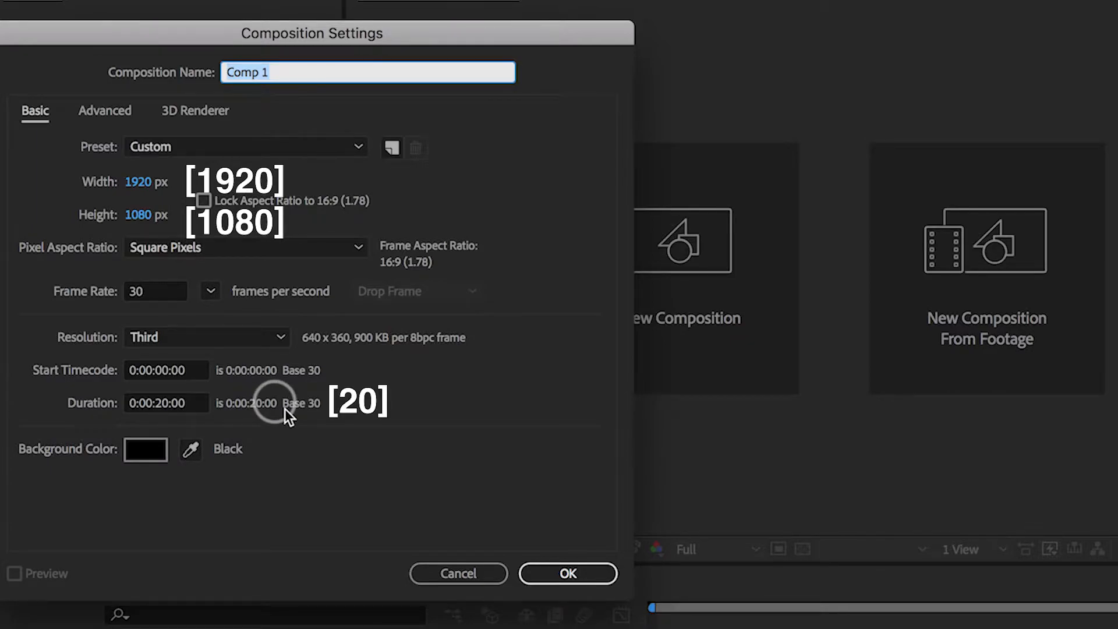
click(568, 574)
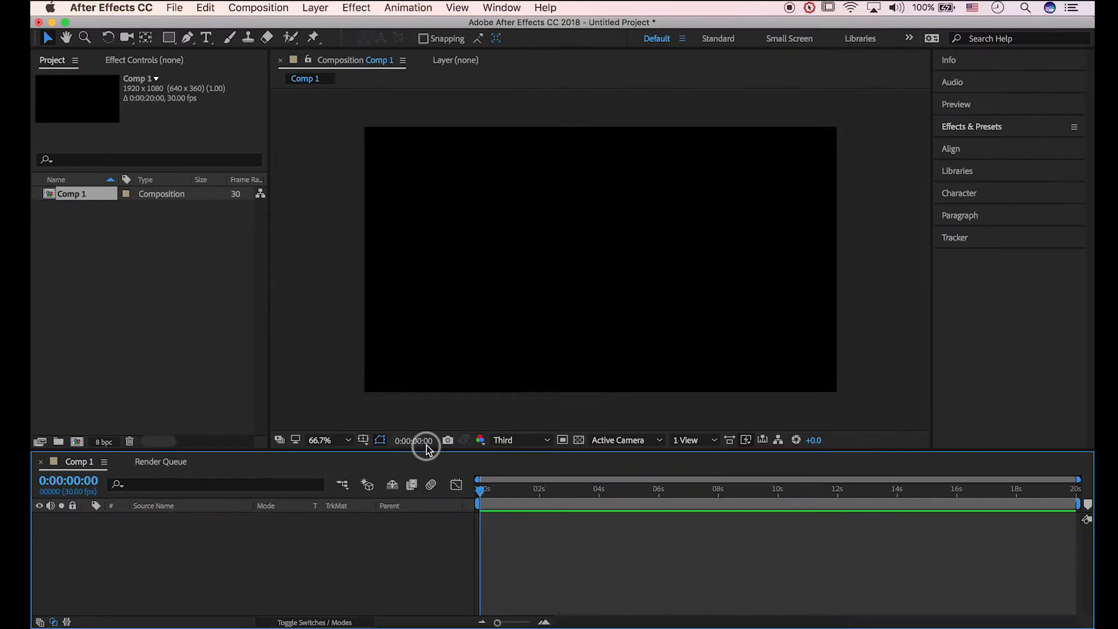
mouse_move(308, 549)
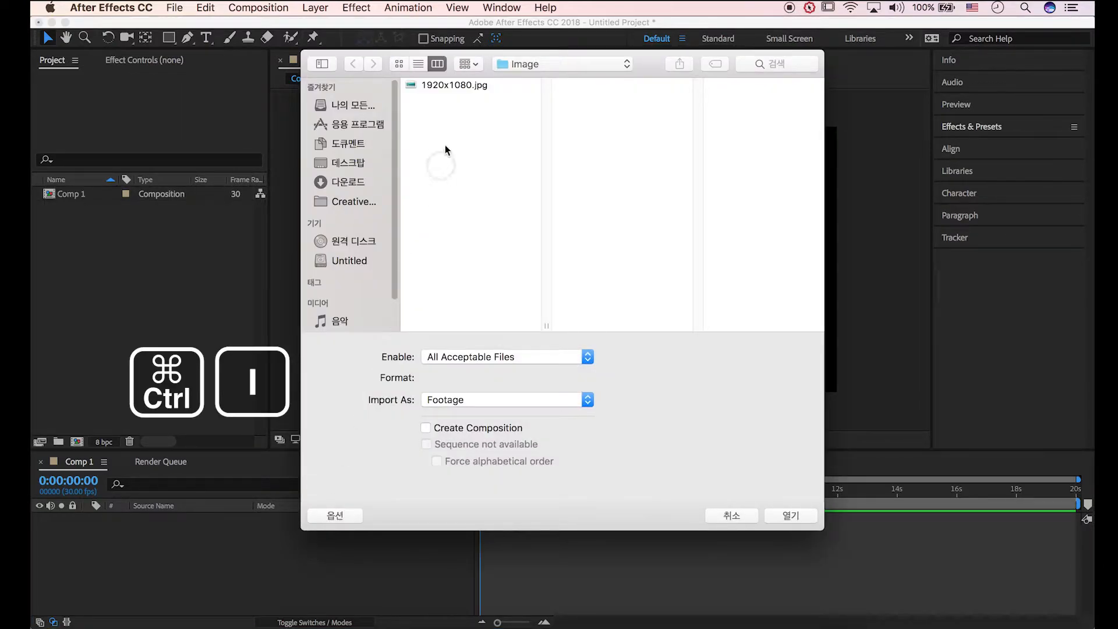
Import 1920x1080.jpg and add it as the first layer of Comp 1.
click(455, 85)
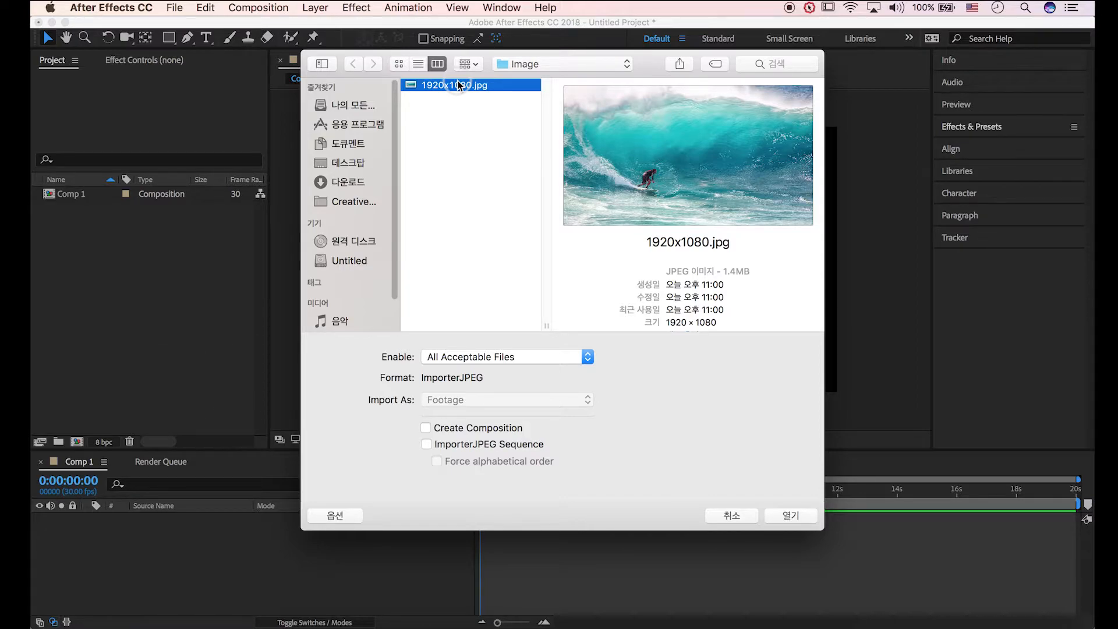
click(790, 515)
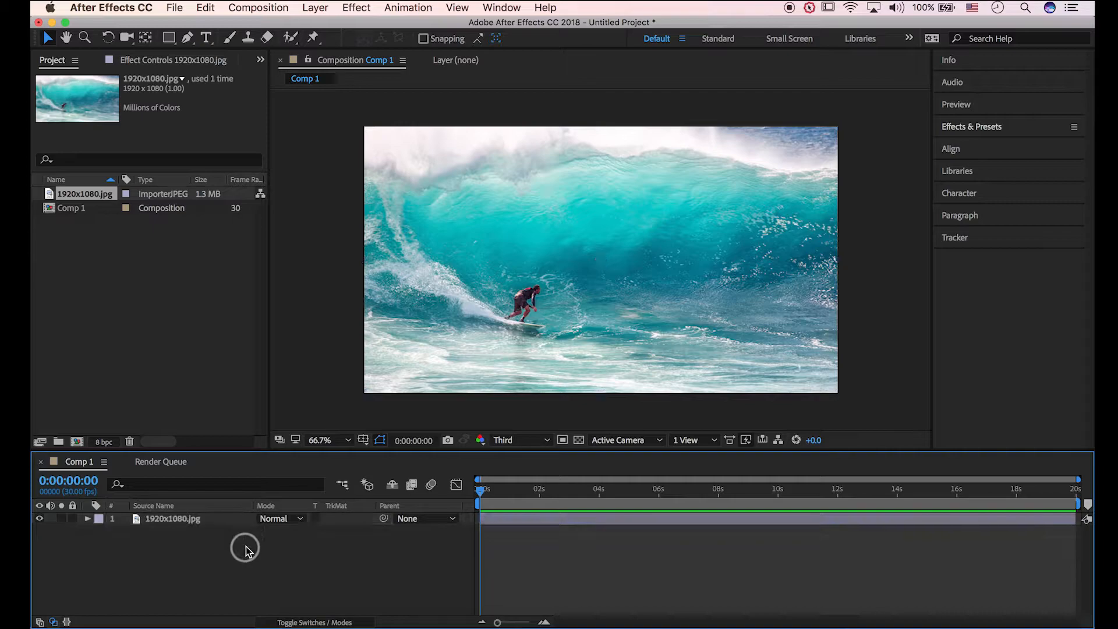
Add Black Solid 1, a full-frame black solid, from the timeline's New menu.
right_click(244, 549)
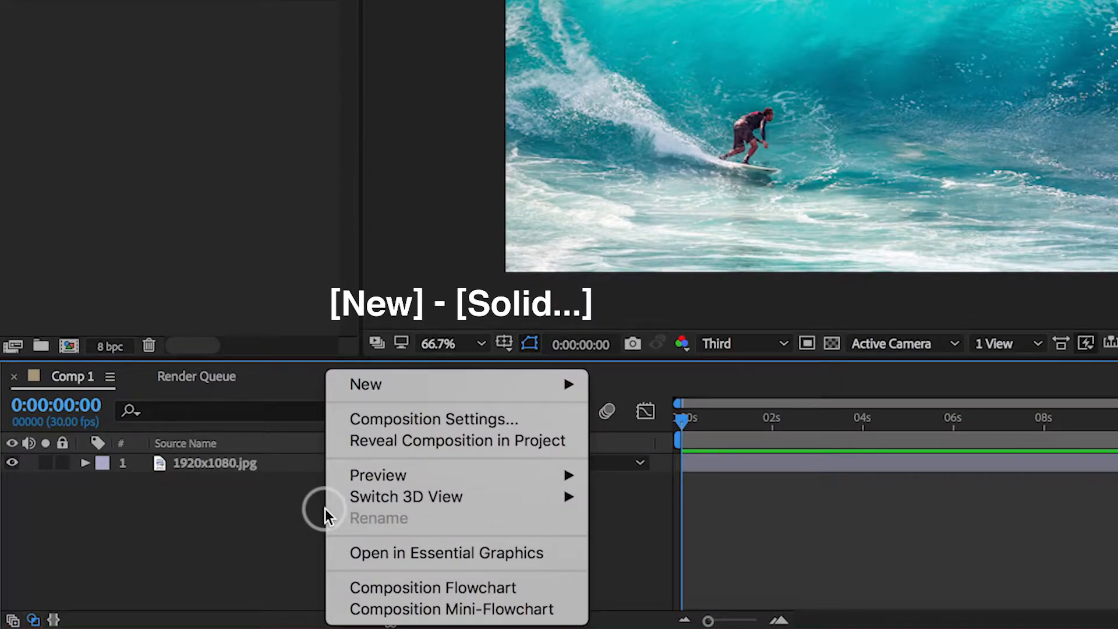
mouse_move(624, 435)
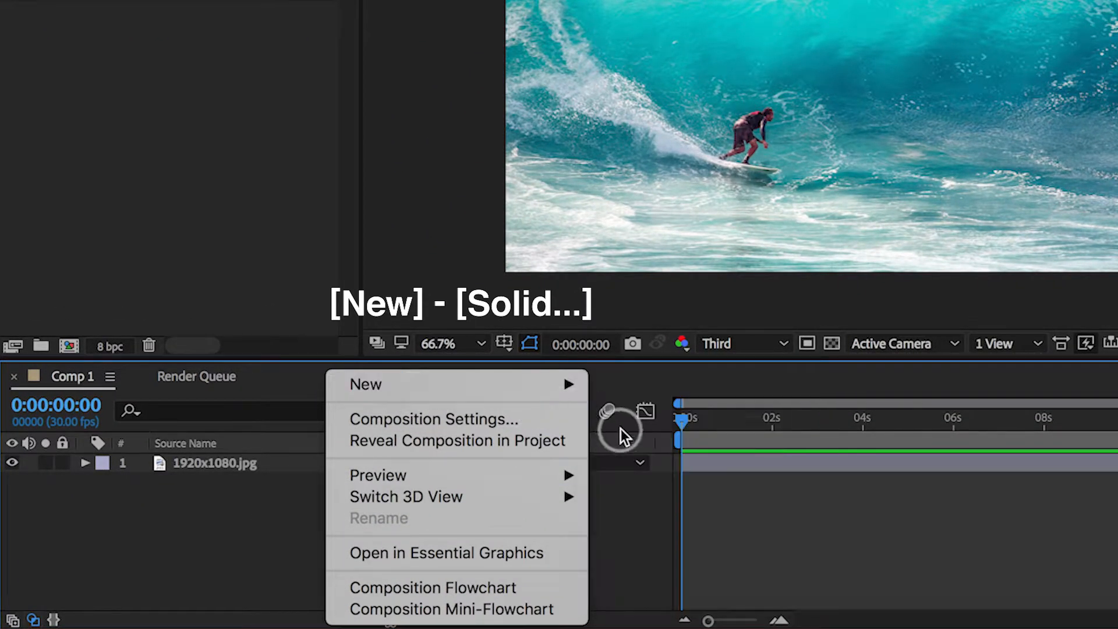
click(366, 384)
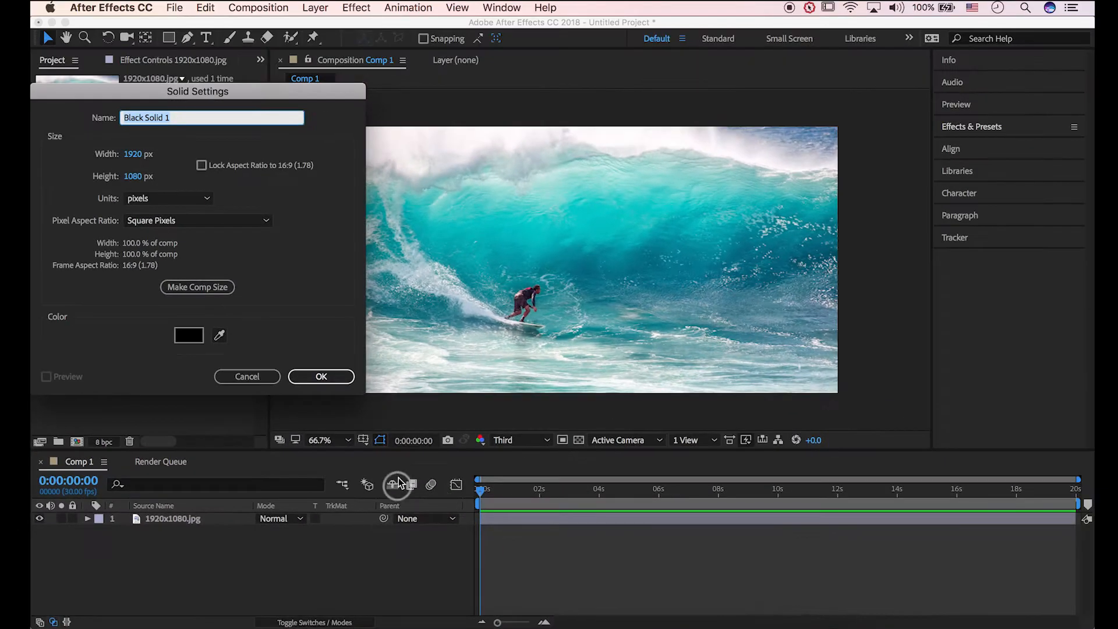
click(321, 377)
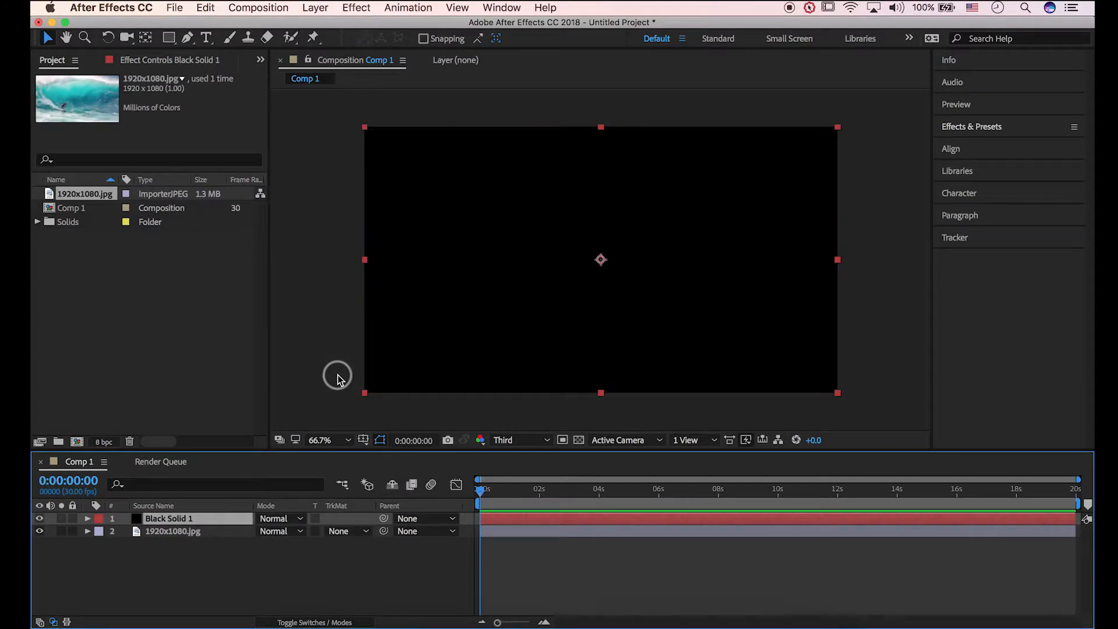
mouse_move(390, 357)
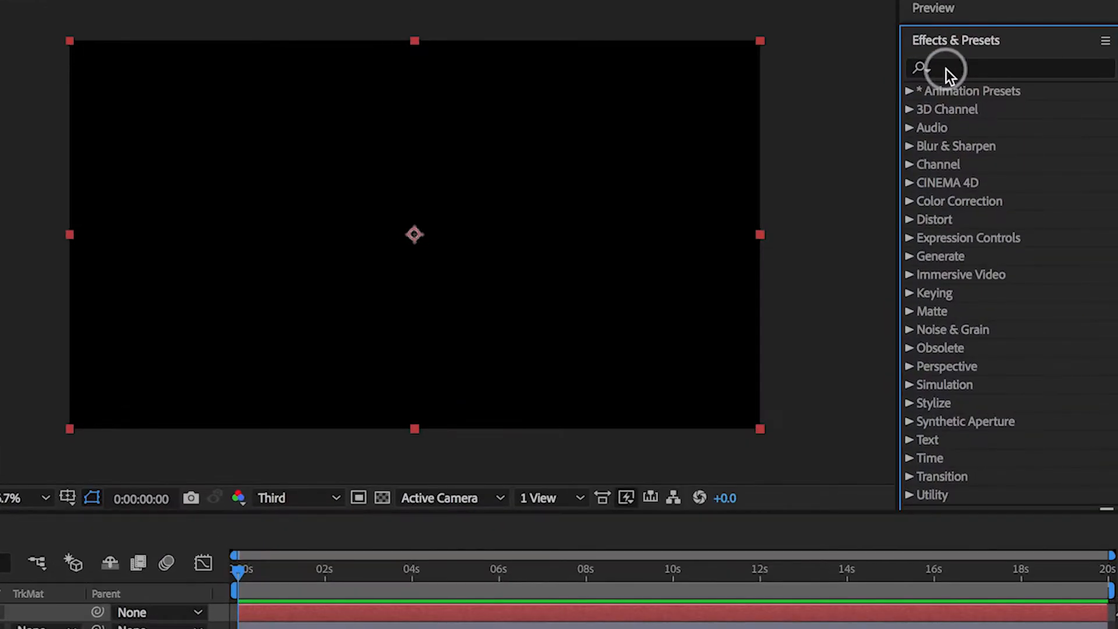
Apply Fractal Noise with Dynamic Progressive type, Spline noise and contrast 500.
text(fra)
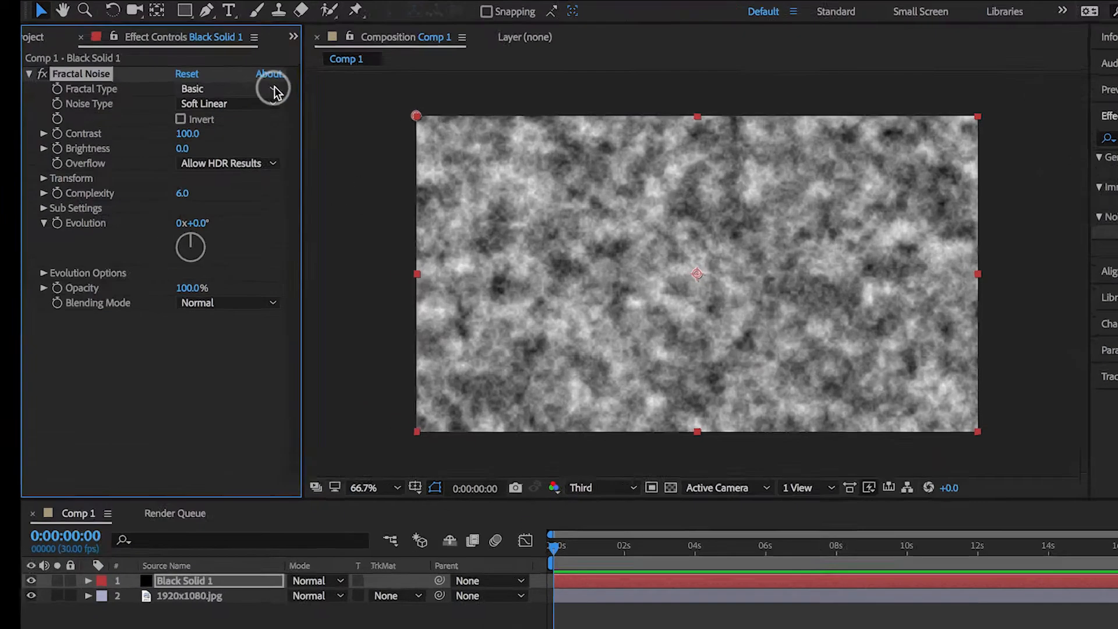
click(191, 89)
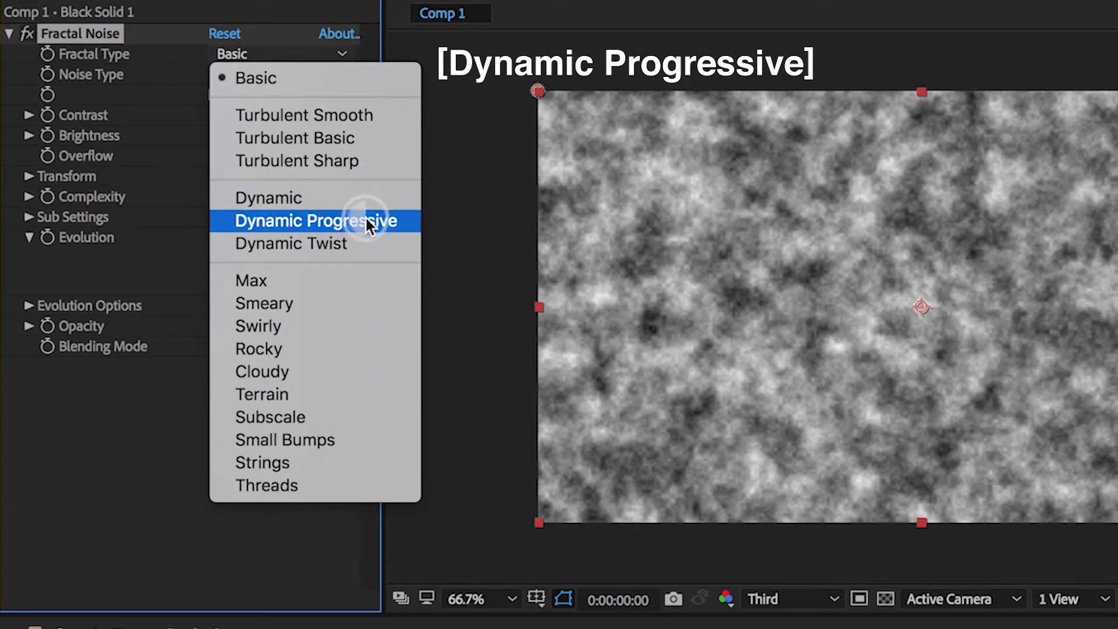
click(315, 221)
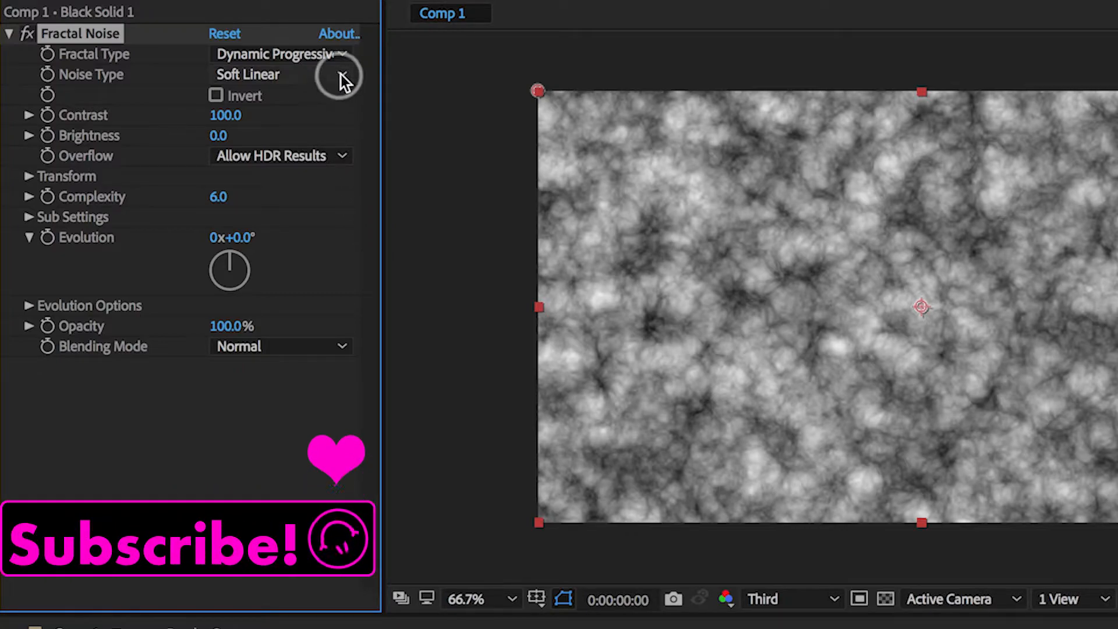
click(279, 74)
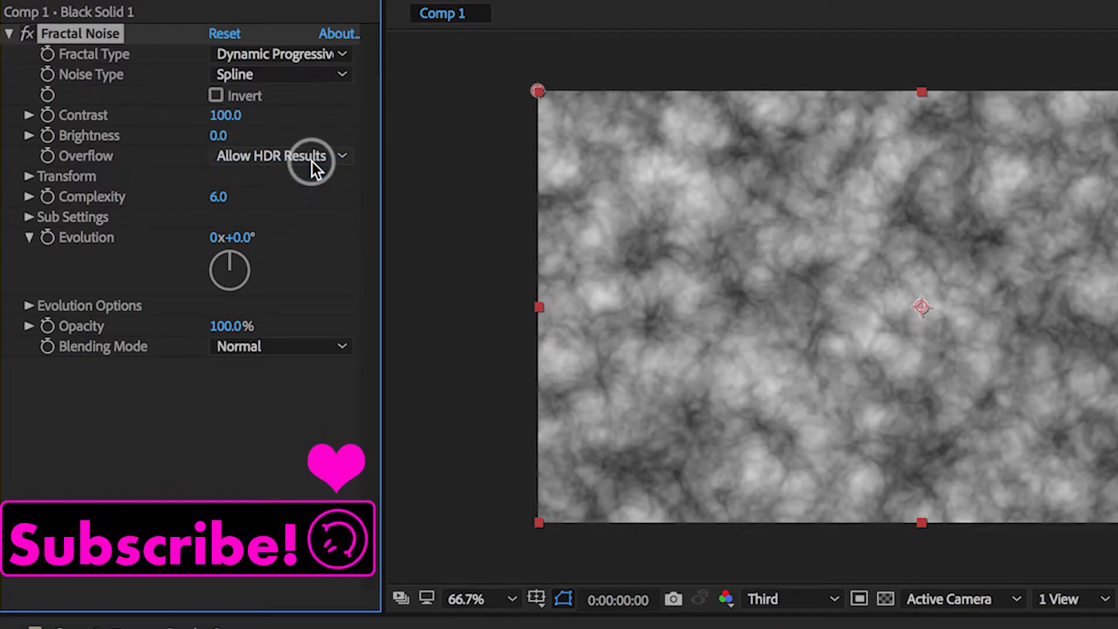
drag(225, 115, 245, 115)
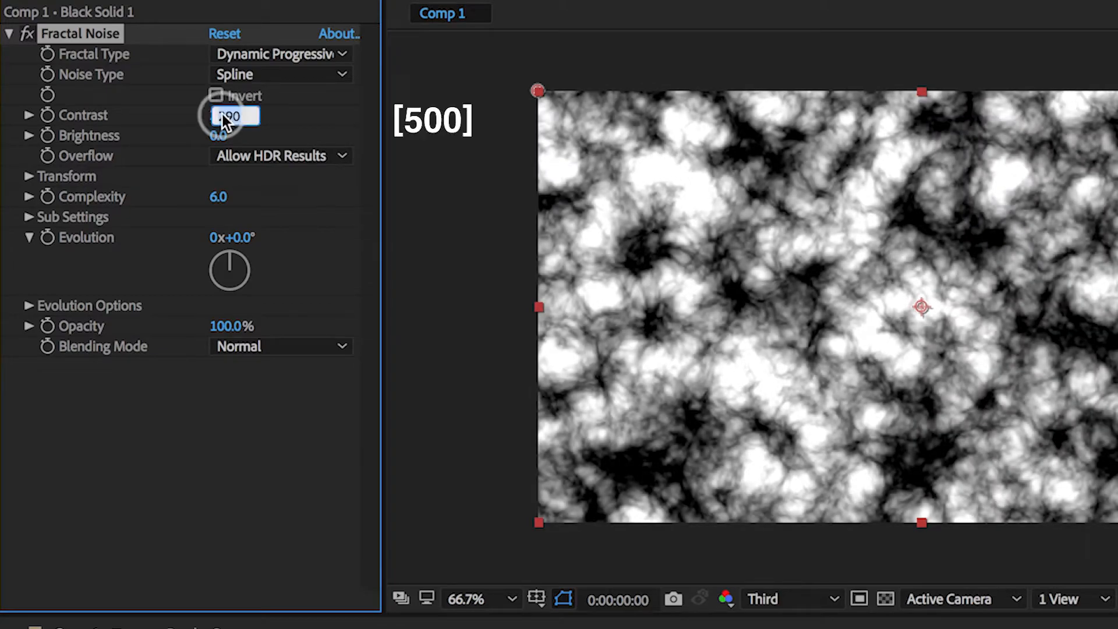
text(500.0)
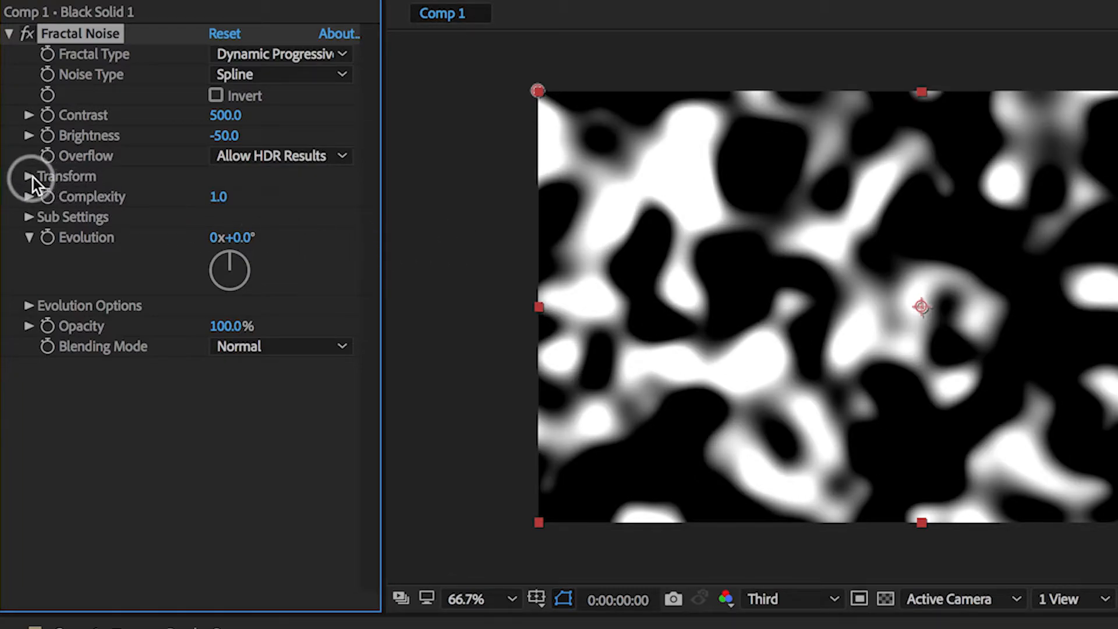
Set the Fractal Noise Transform scale on Black Solid 1 to 1500.
click(29, 176)
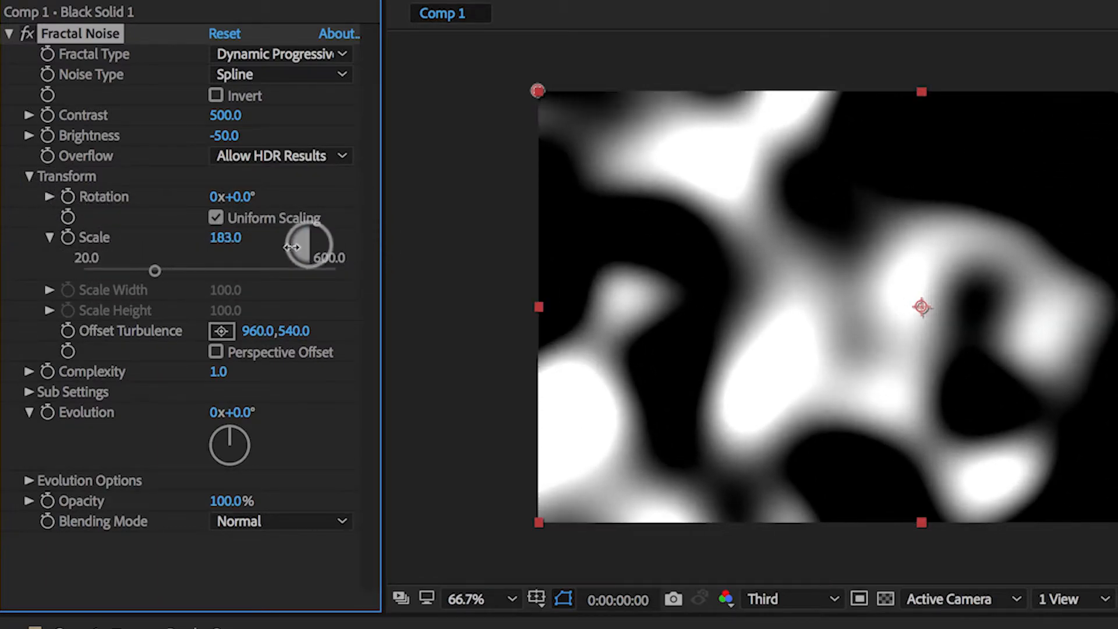
double_click(225, 238)
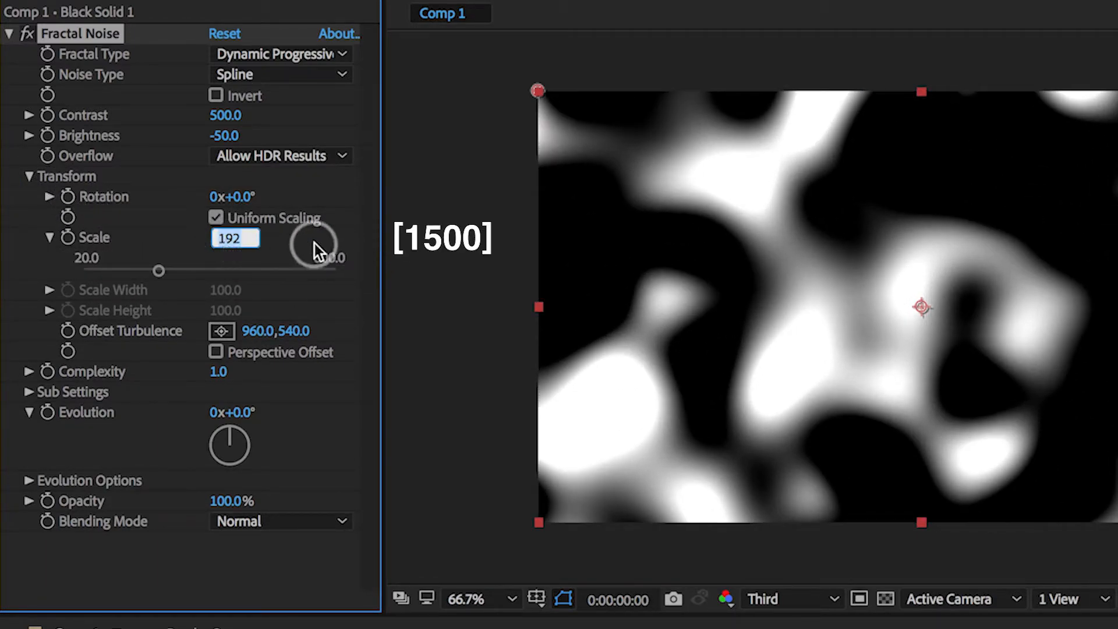
text(1500.0)
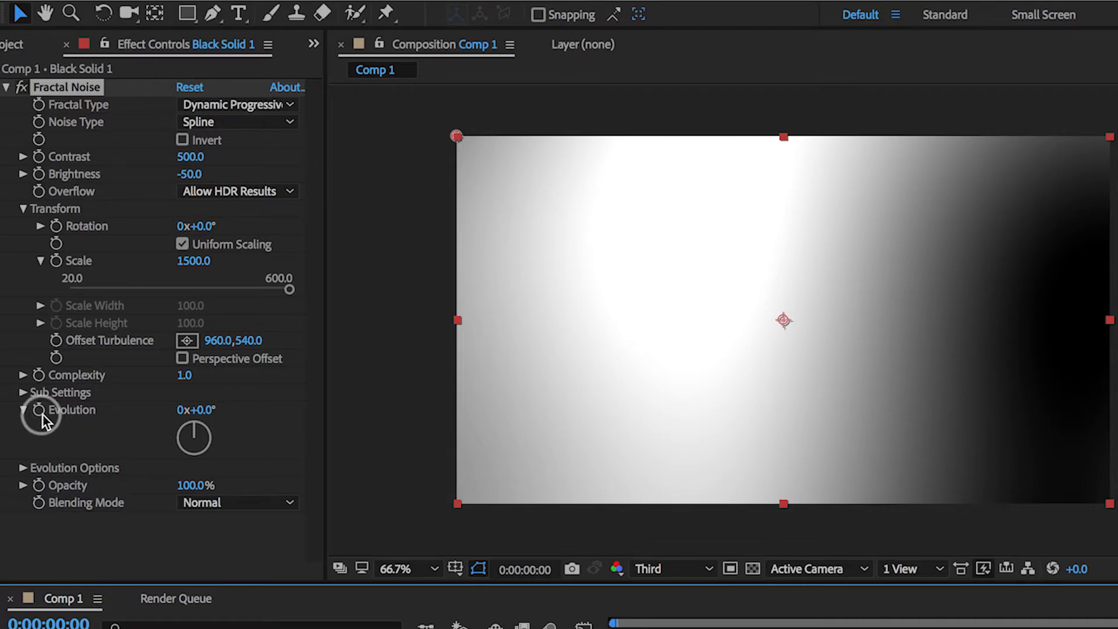
Add the expression wiggle(1,250) to the Fractal Noise Evolution property.
click(59, 410)
text(wiggle(1)
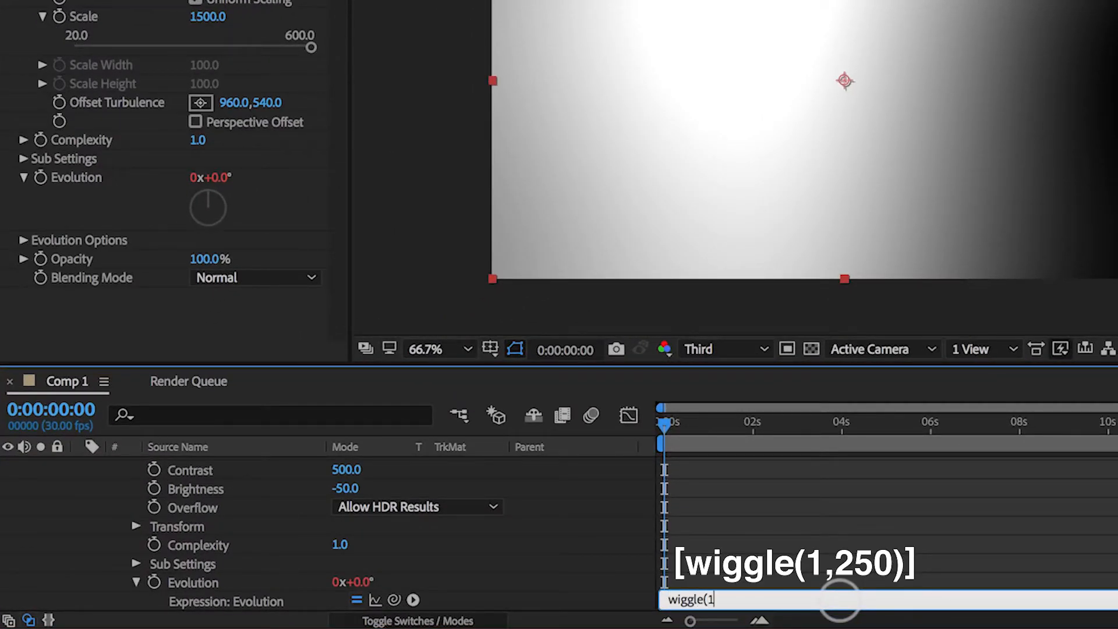
text(,250))
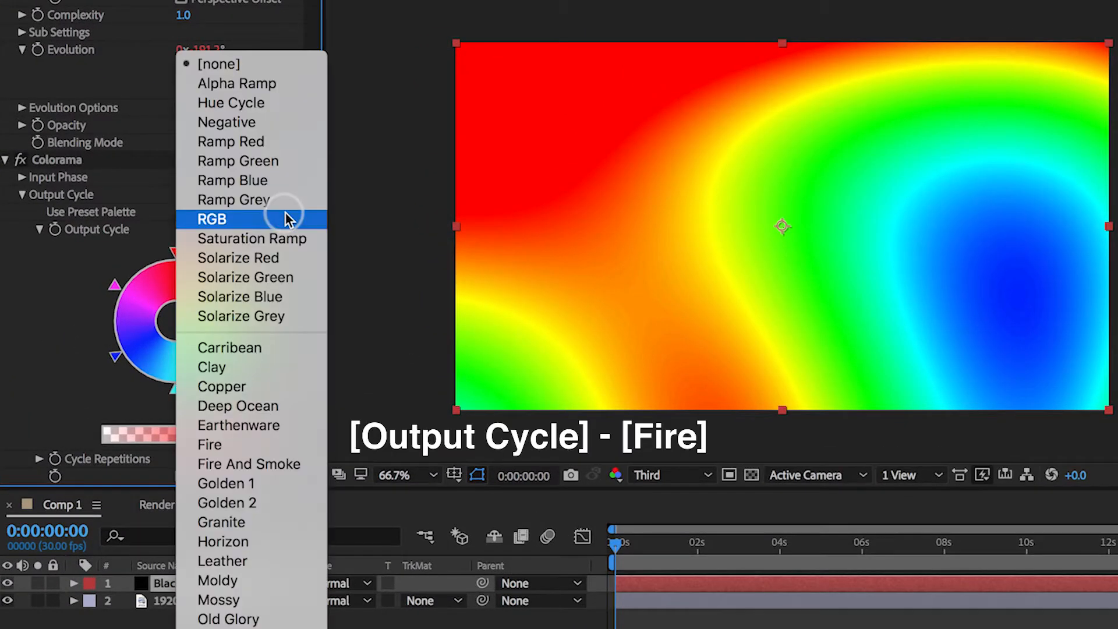
mouse_move(250, 315)
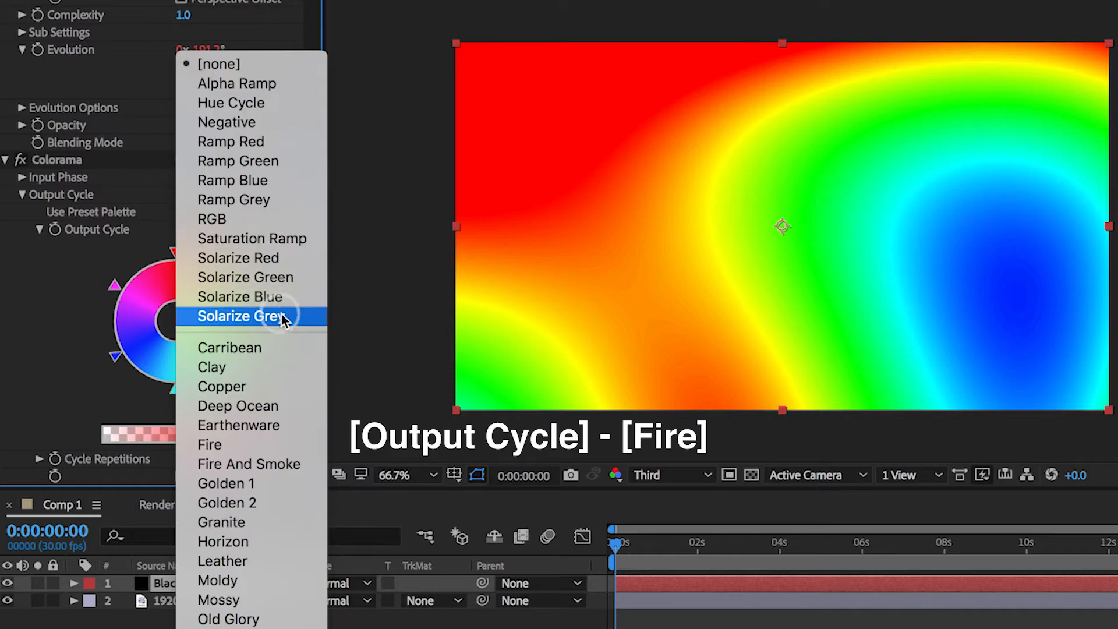
Set Colorama's Use Preset Palette to Fire for an orange-red glow.
click(208, 444)
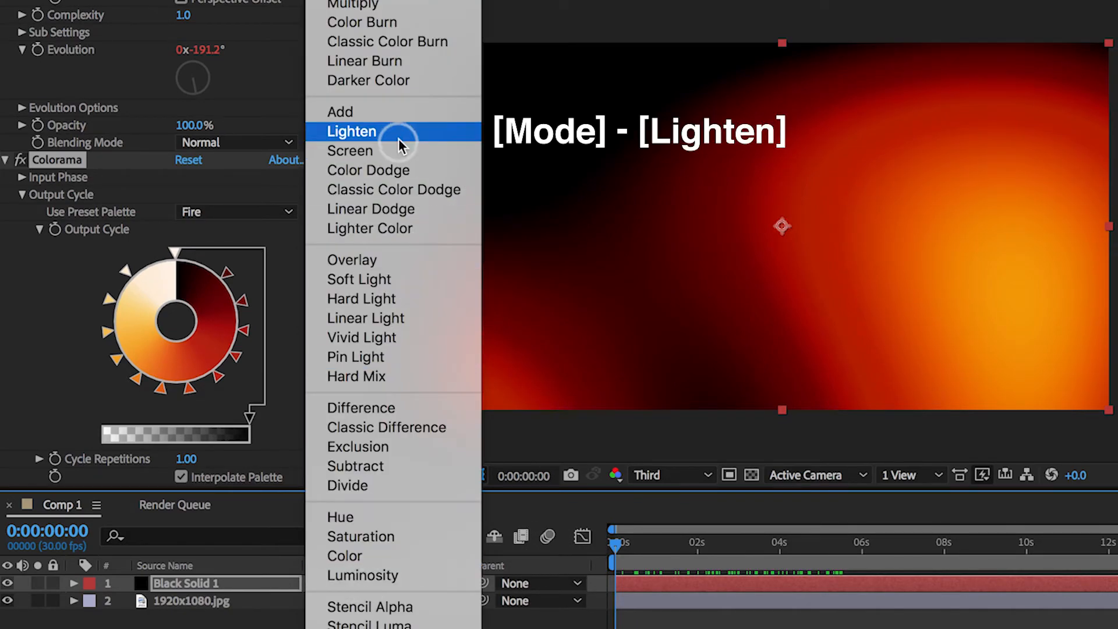
Set Black Solid 1's blend mode to Screen after trying Lighten.
click(351, 131)
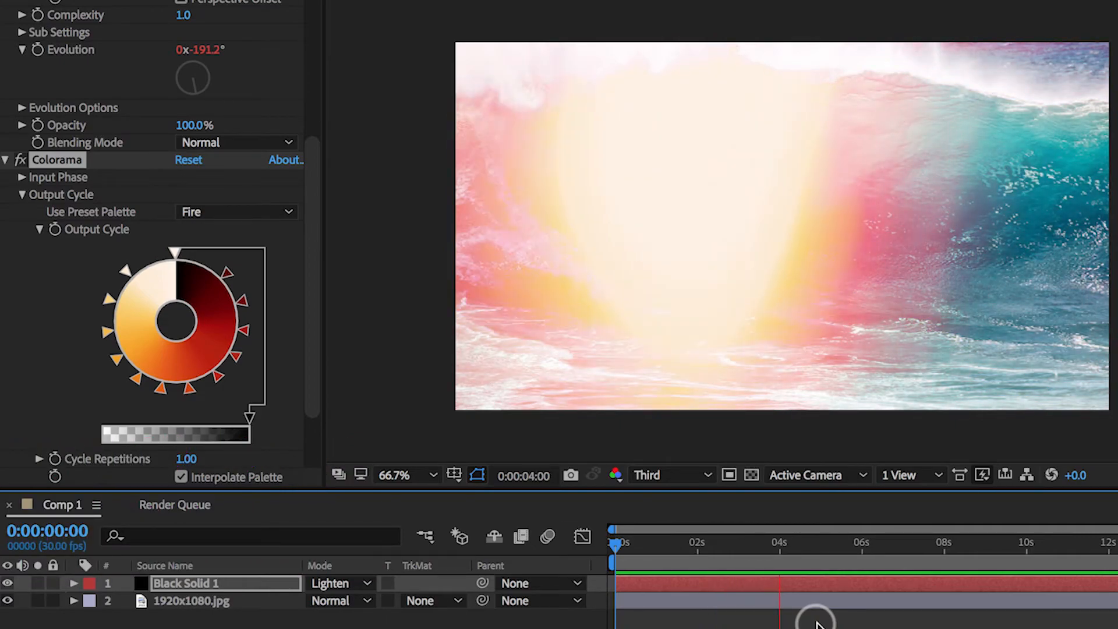
click(340, 583)
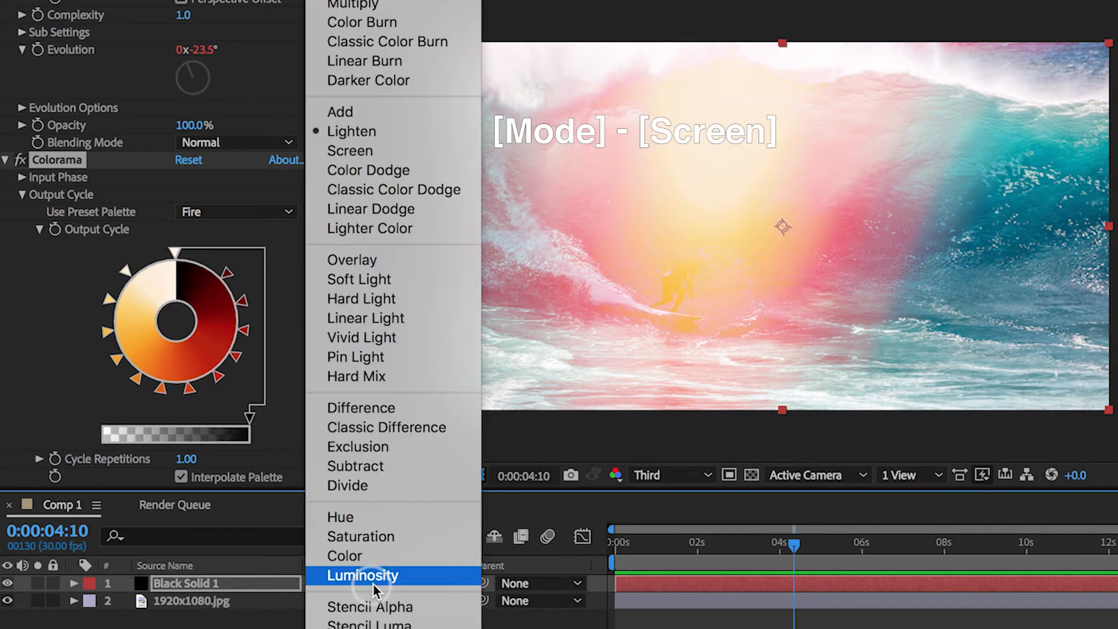
click(350, 150)
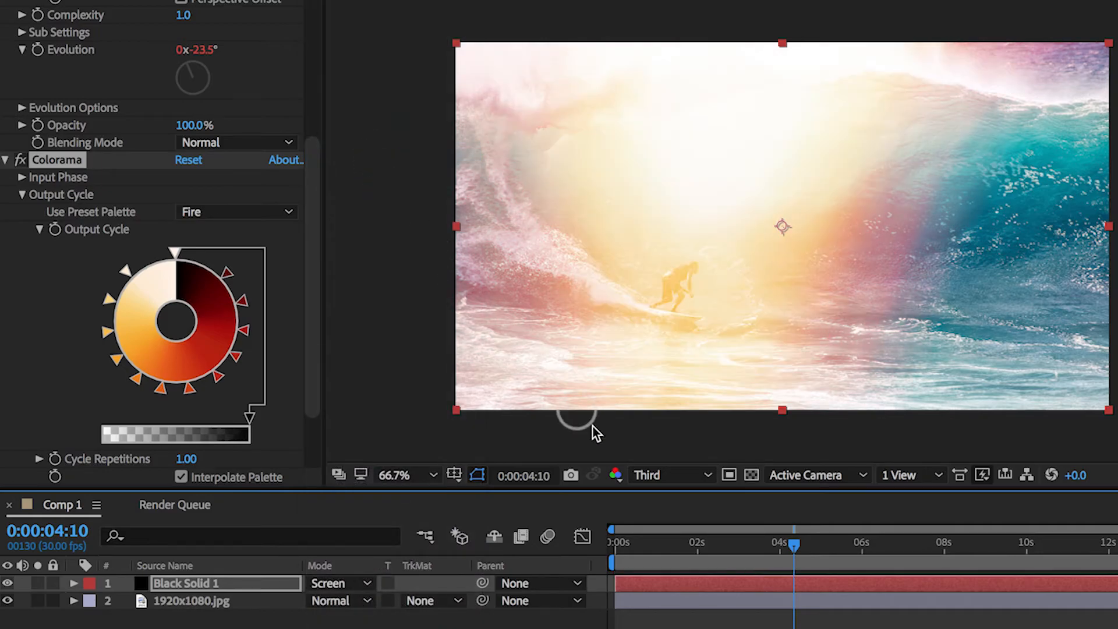